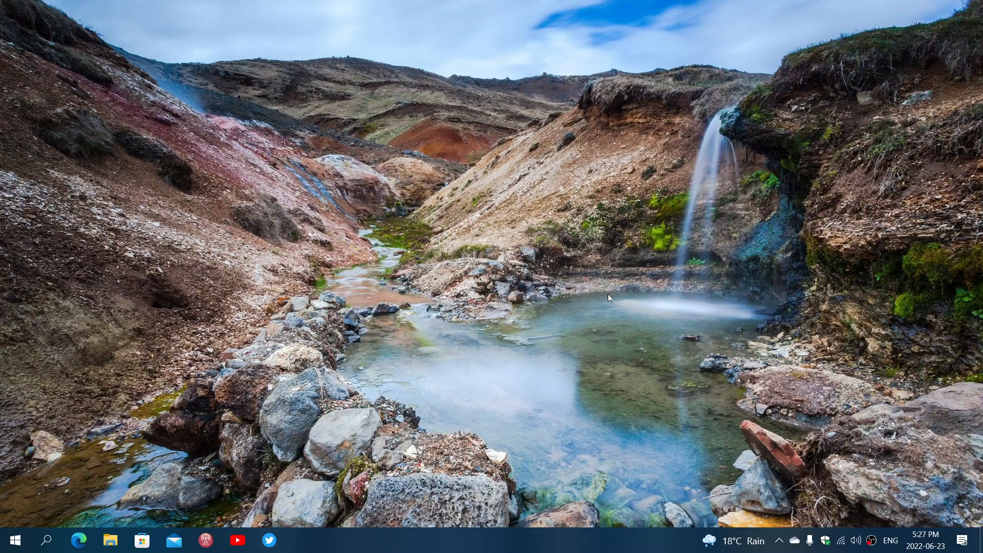
mouse_move(282, 308)
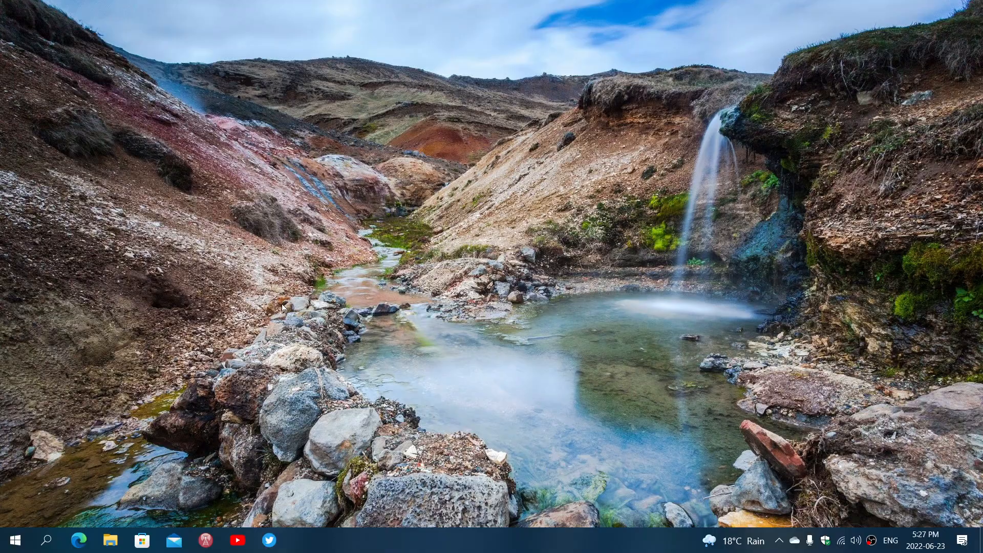
Step: Launch Microsoft Edge from the taskbar, landing on the Google home page
click(78, 540)
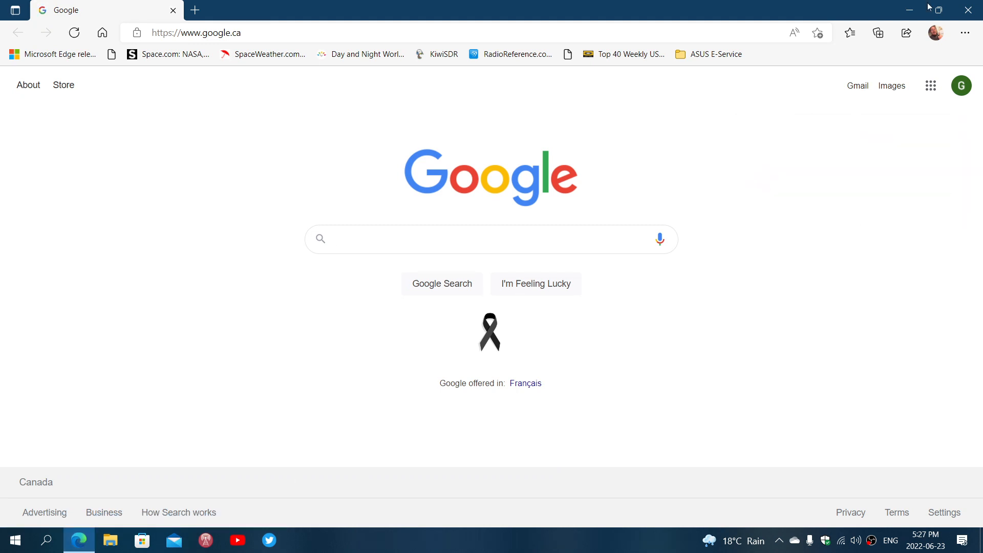
mouse_move(790, 211)
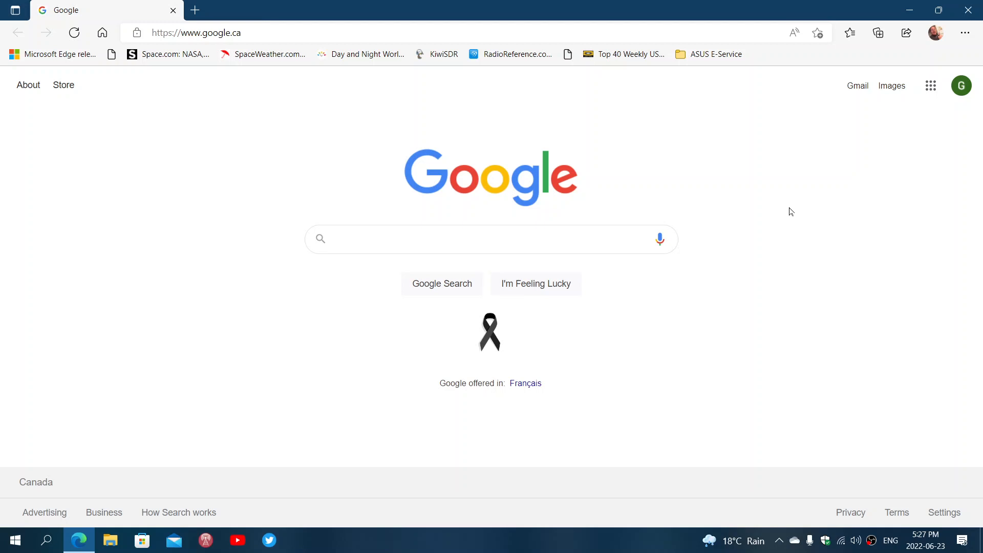
Step: Show About Microsoft Edge via Help and feedback, confirming version 103.0.1264.37 is up to date
click(964, 33)
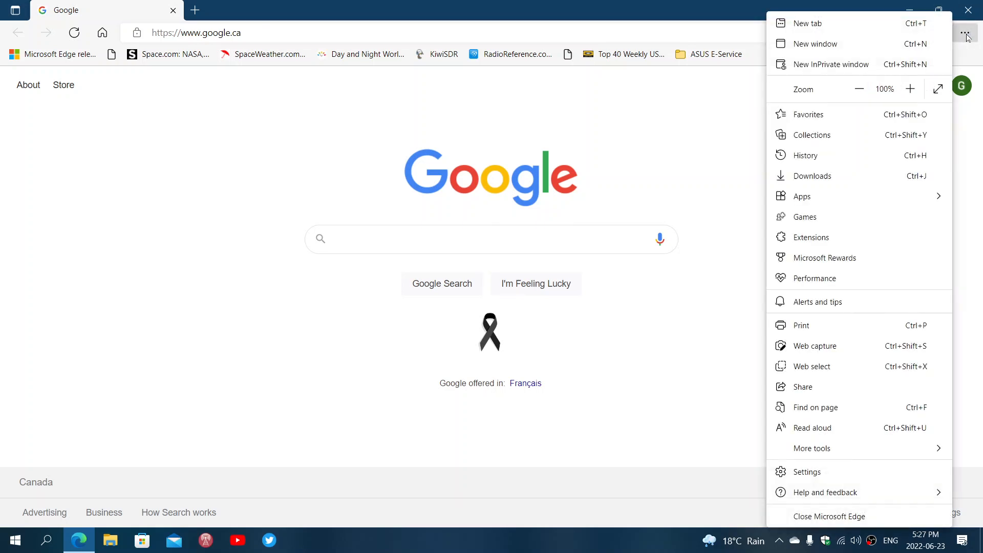
click(825, 493)
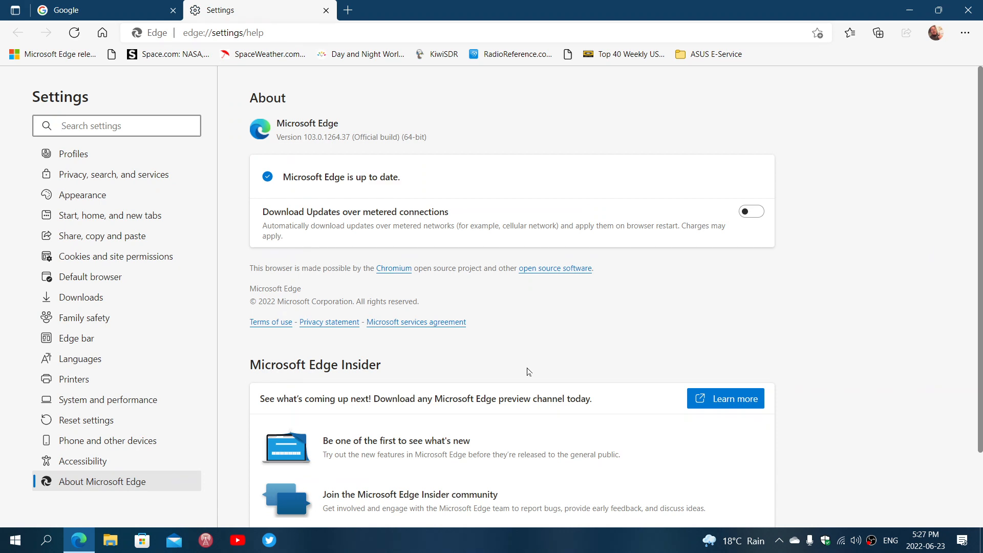
click(116, 125)
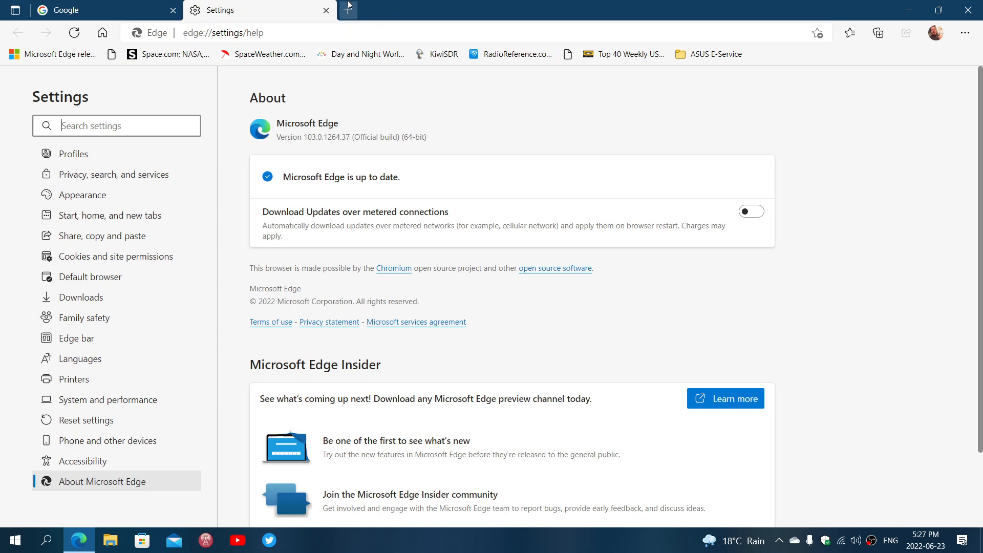
Step: Close the Settings tab and start a new tab showing the MSN news feed
click(325, 10)
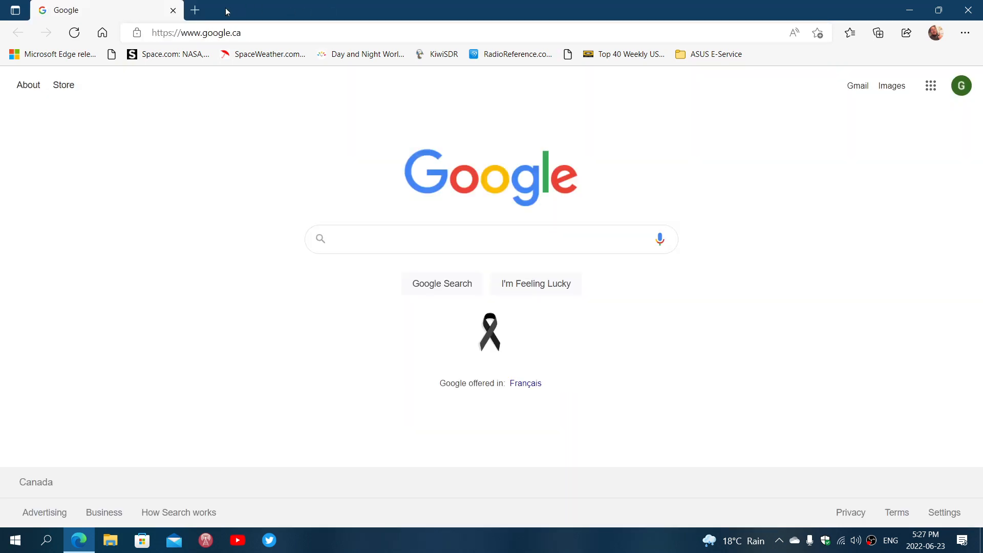
click(194, 10)
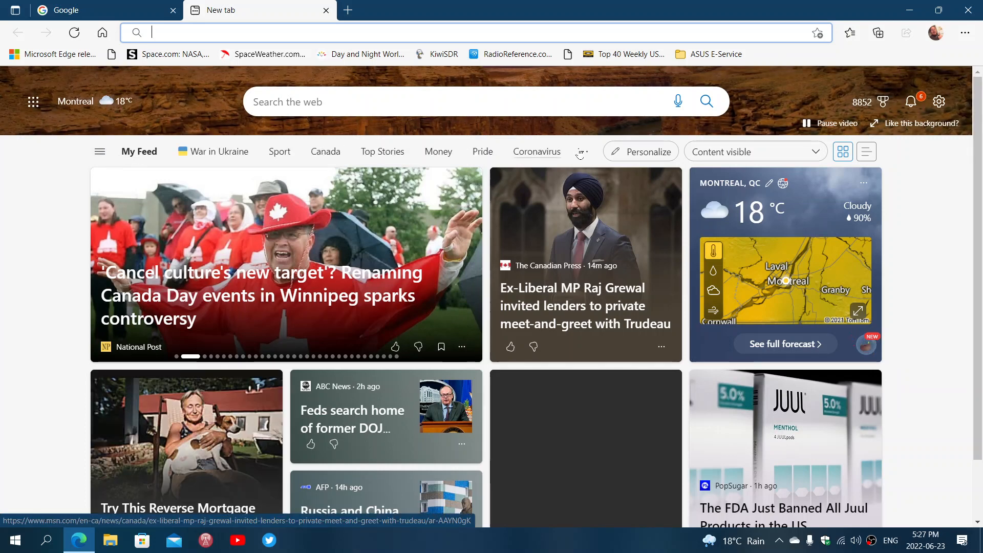
Step: Expand the feed category bar to list World, Entertainment, Shopping, Traffic and more
click(581, 151)
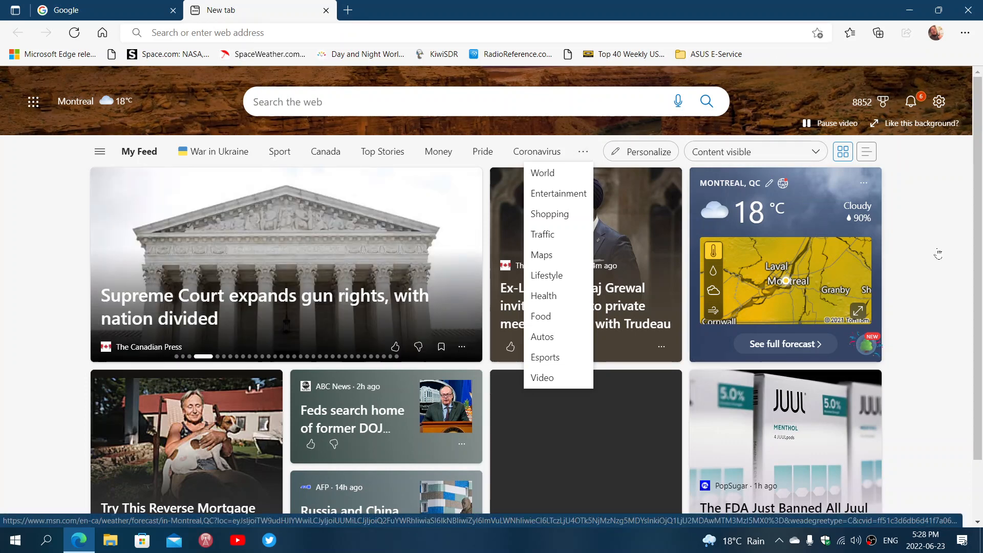
mouse_move(676, 8)
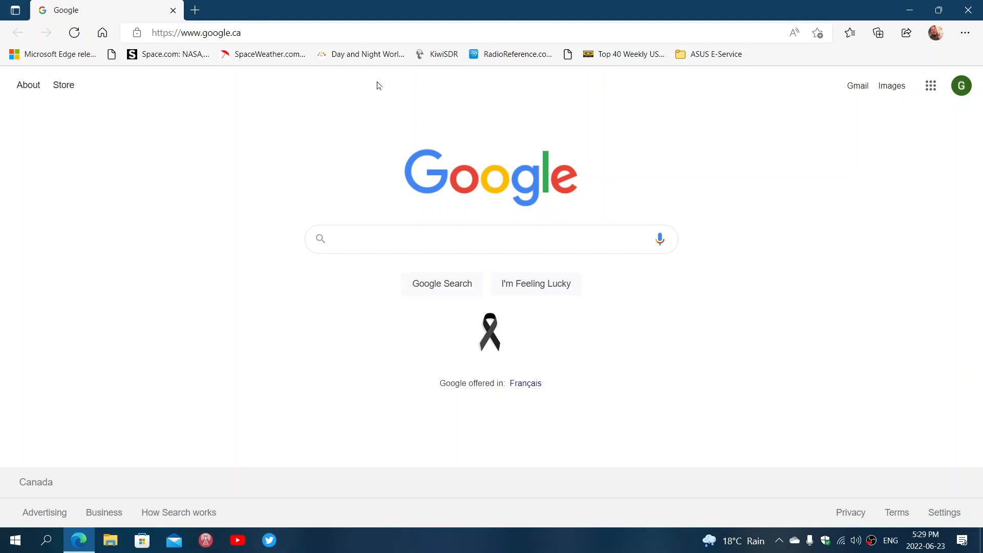
mouse_move(691, 283)
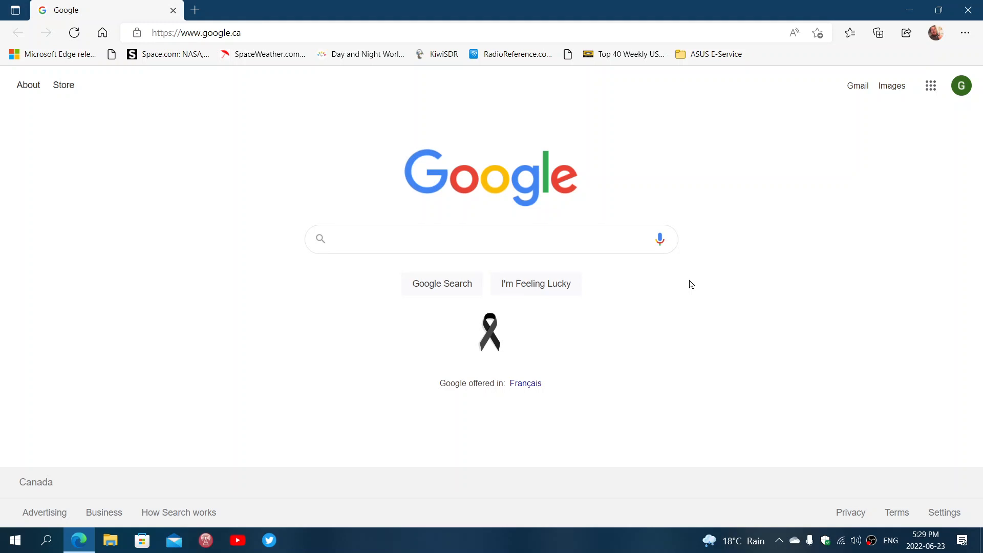
mouse_move(717, 212)
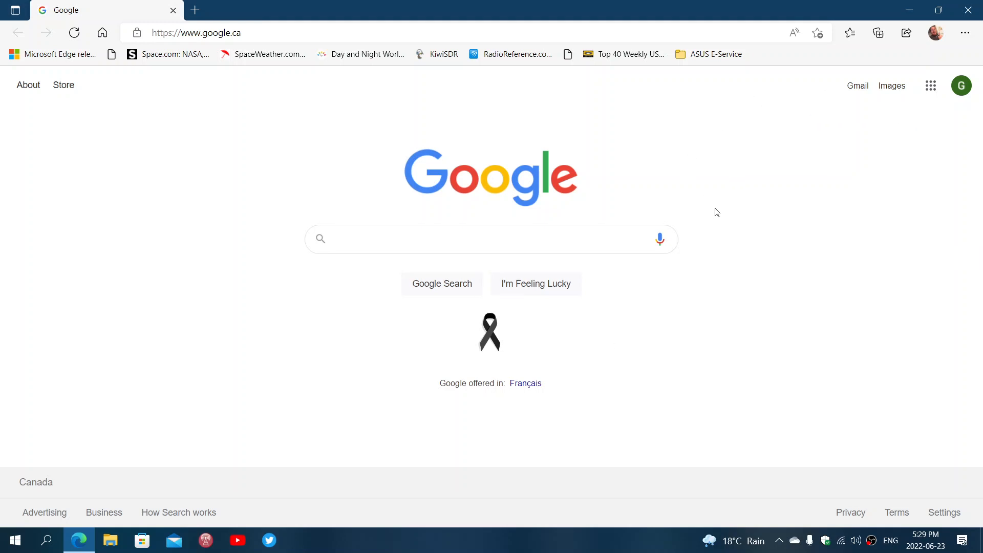
mouse_move(726, 221)
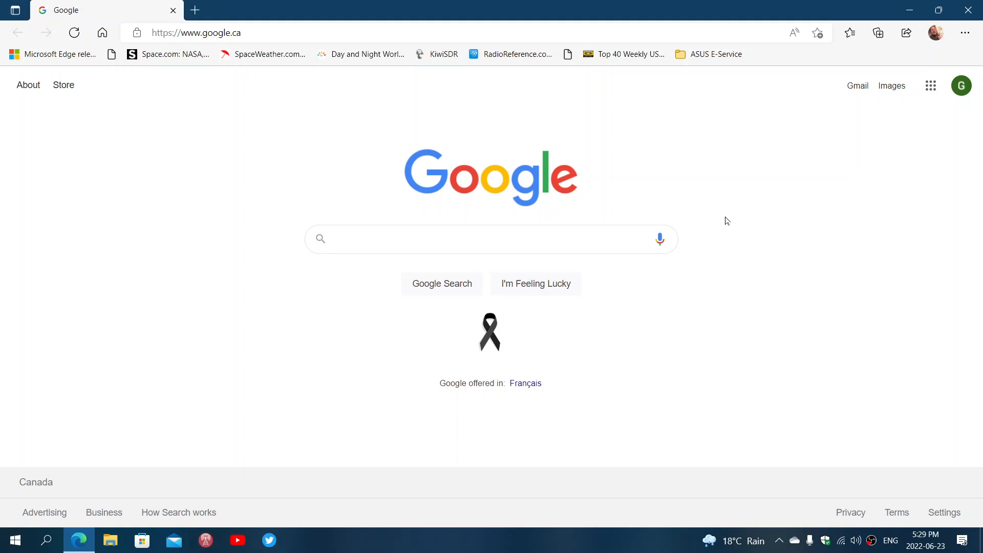
mouse_move(739, 161)
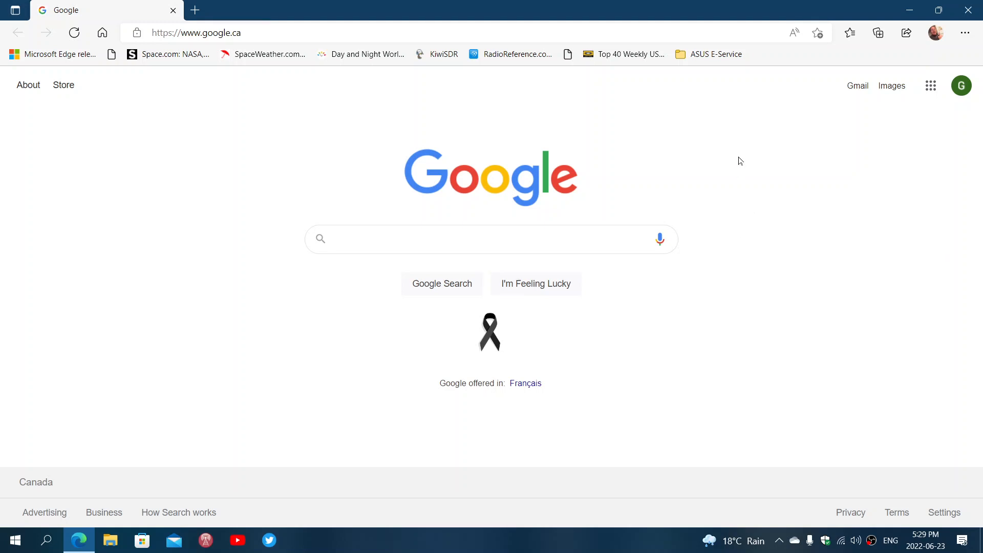
mouse_move(964, 33)
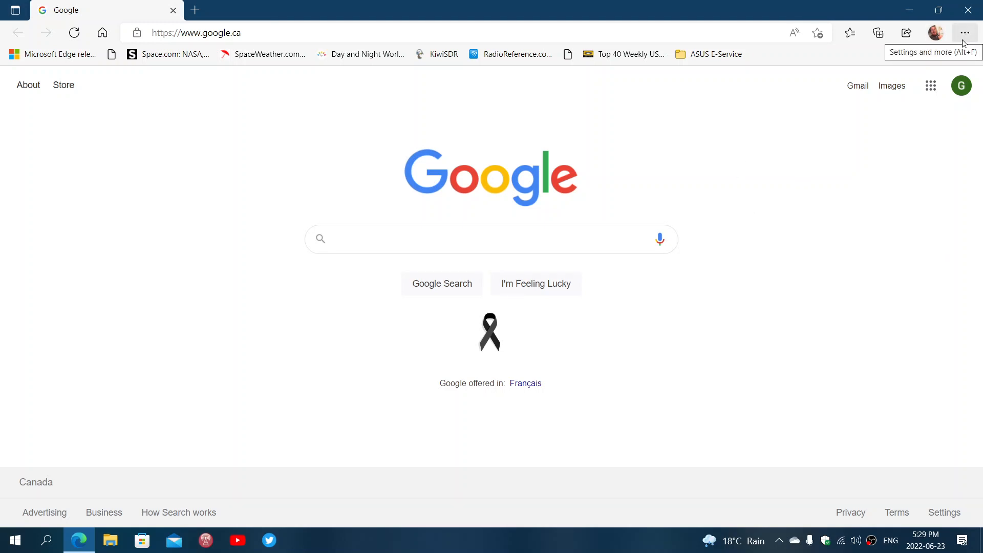
mouse_move(767, 280)
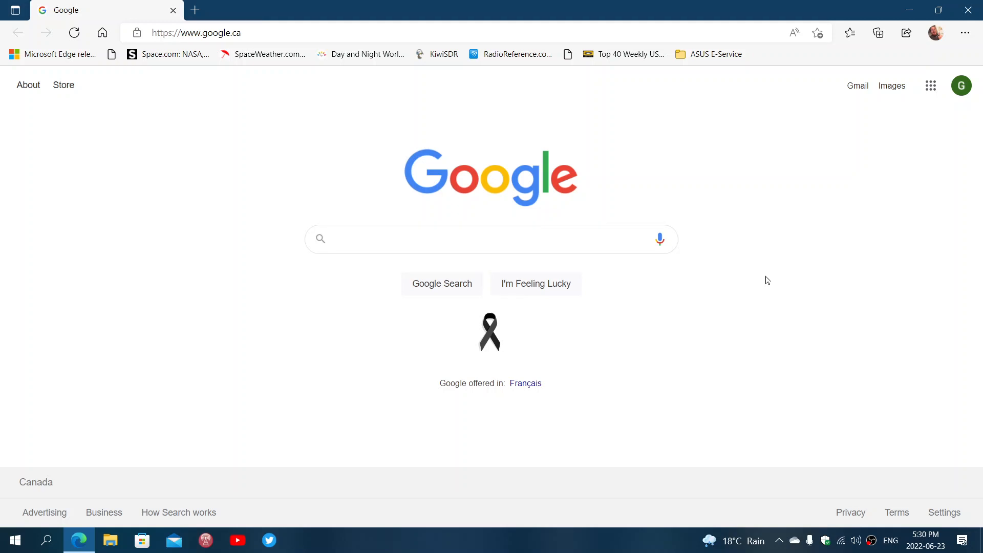
mouse_move(281, 152)
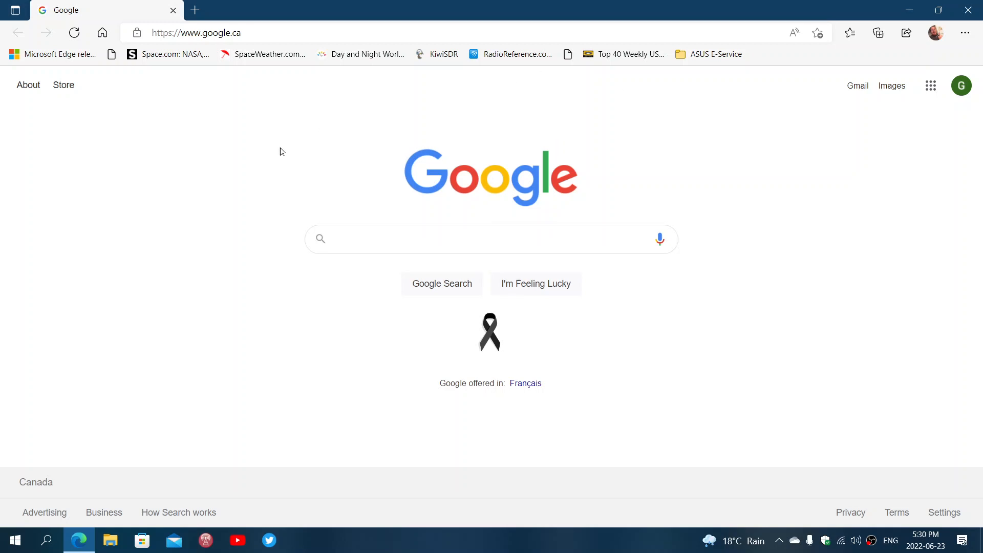
mouse_move(847, 265)
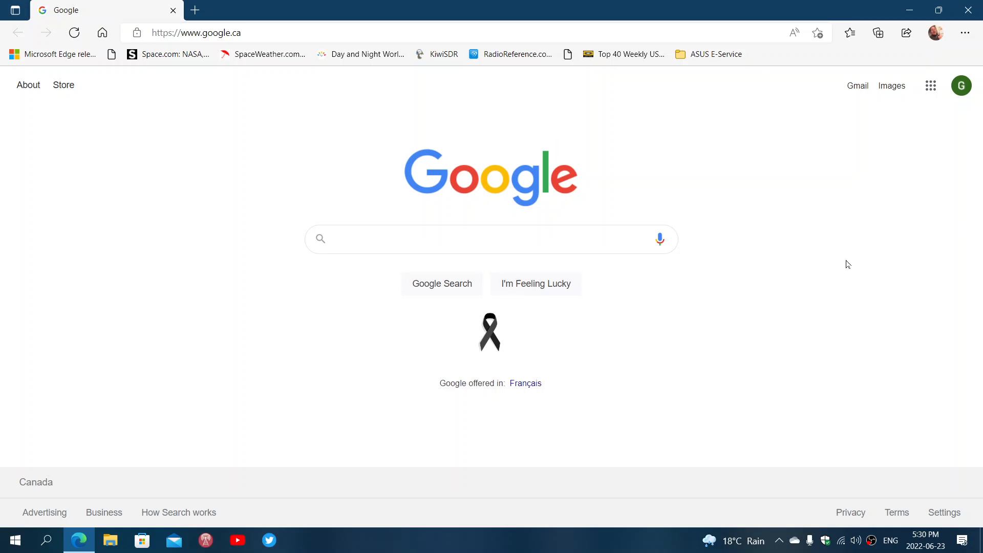
mouse_move(816, 235)
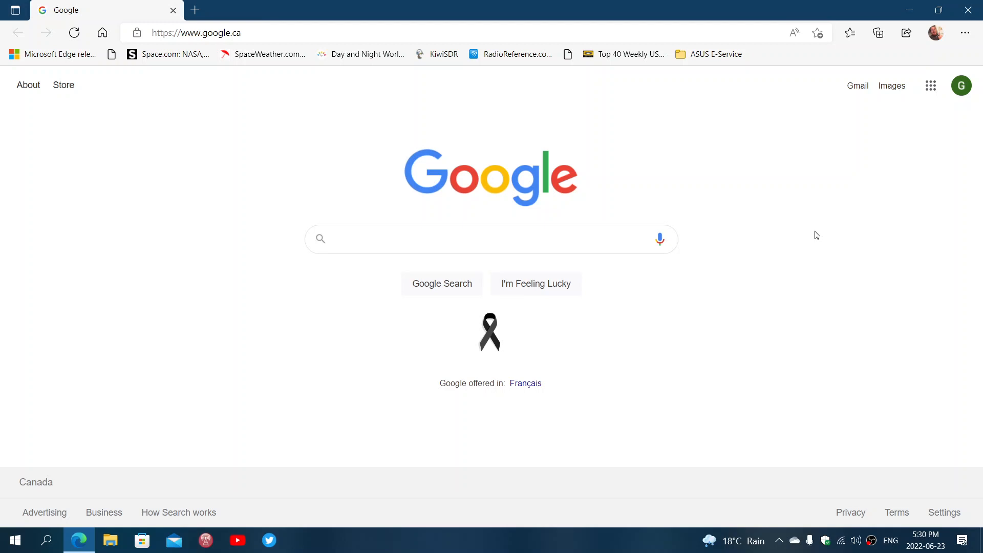
mouse_move(807, 318)
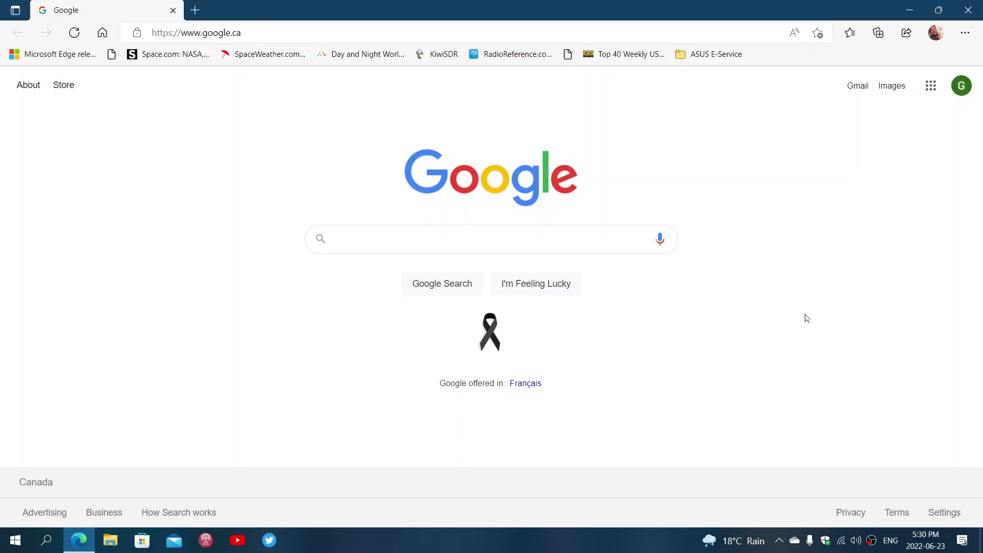
mouse_move(942, 28)
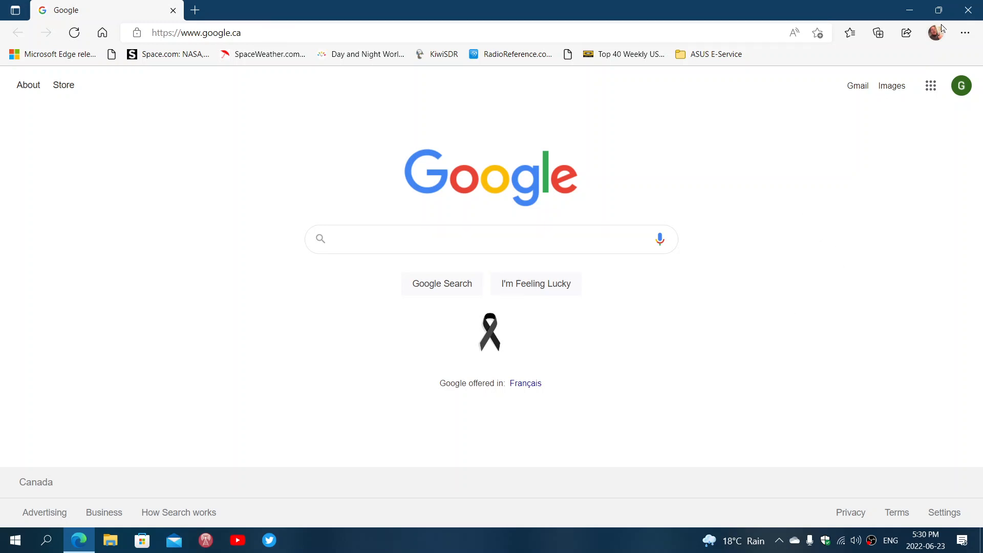
Step: Bring up Edge's Settings and more menu with only the Google tab left
click(965, 33)
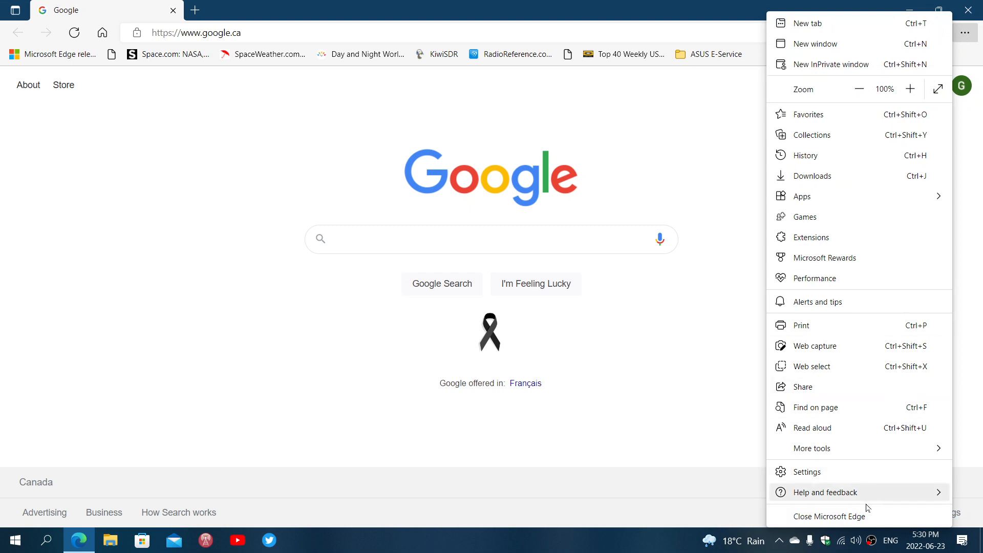
Step: Reconfirm version 103.0.1264.37 on the About page, then close Edge entirely
click(824, 492)
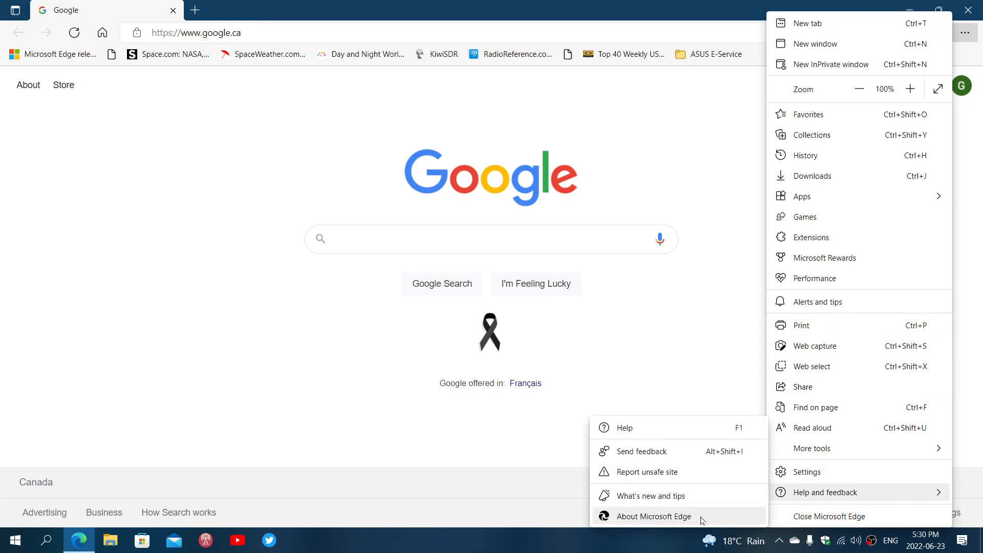
click(654, 516)
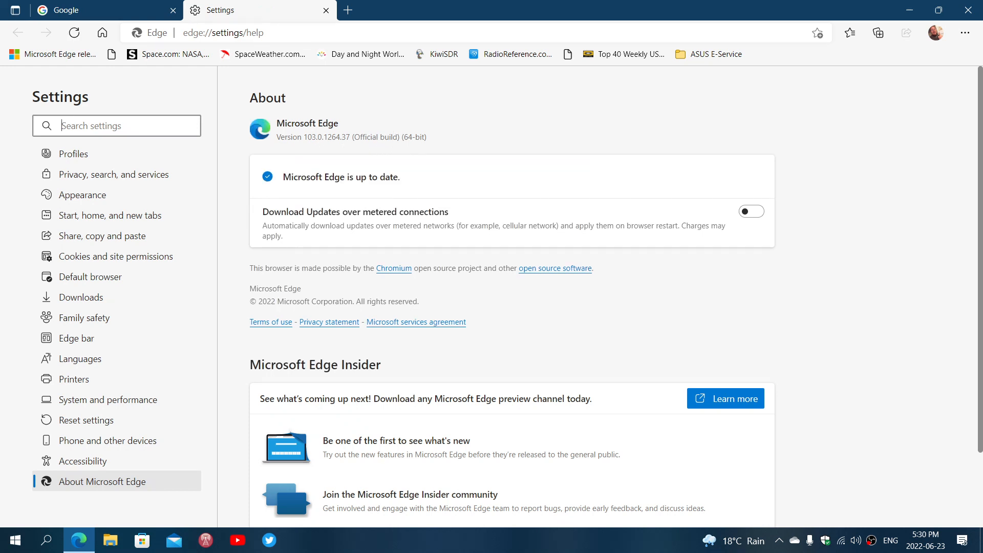
mouse_move(967, 12)
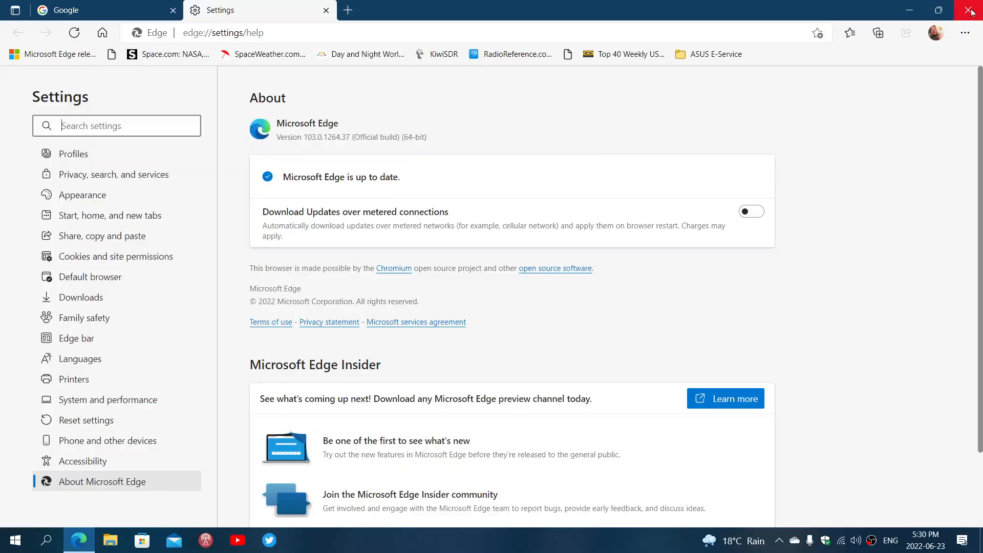
click(970, 10)
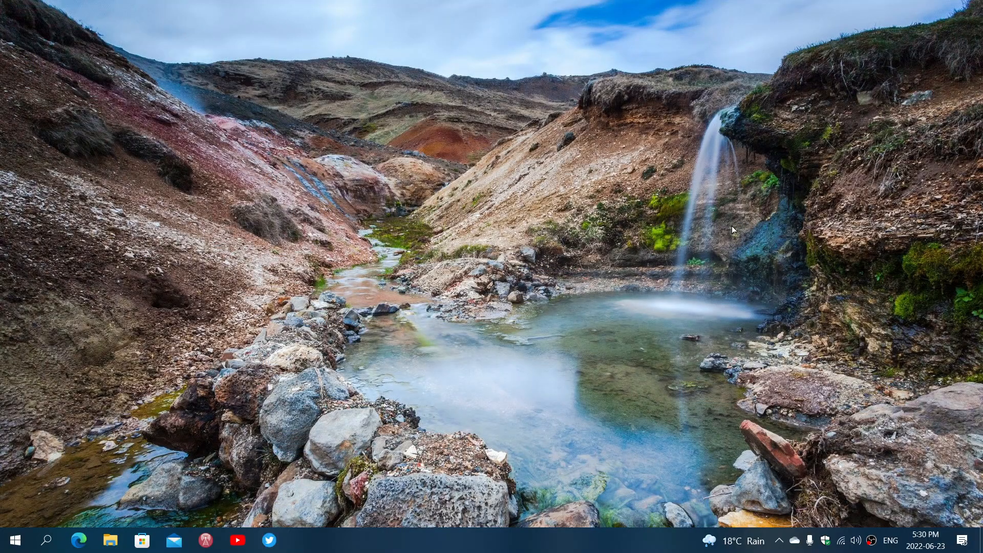